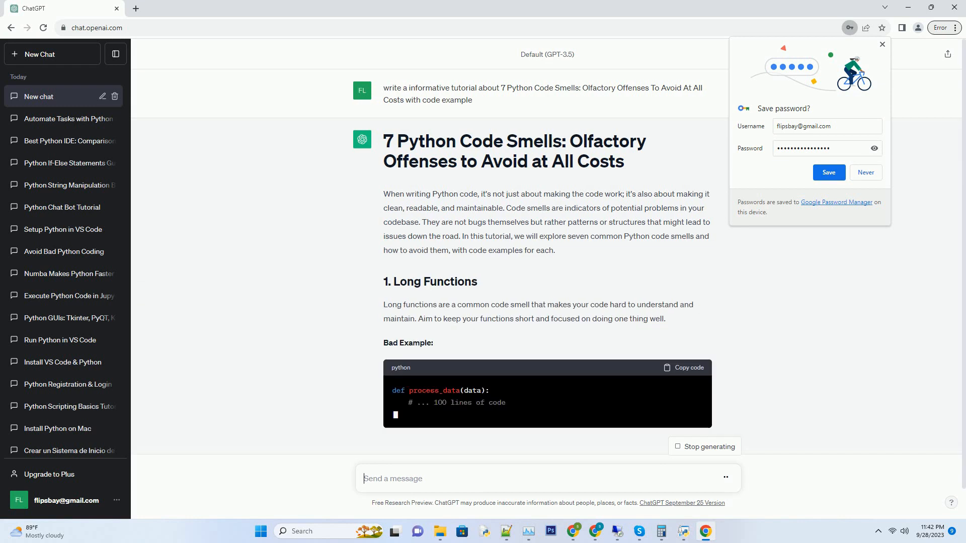
pyautogui.scroll(-3)
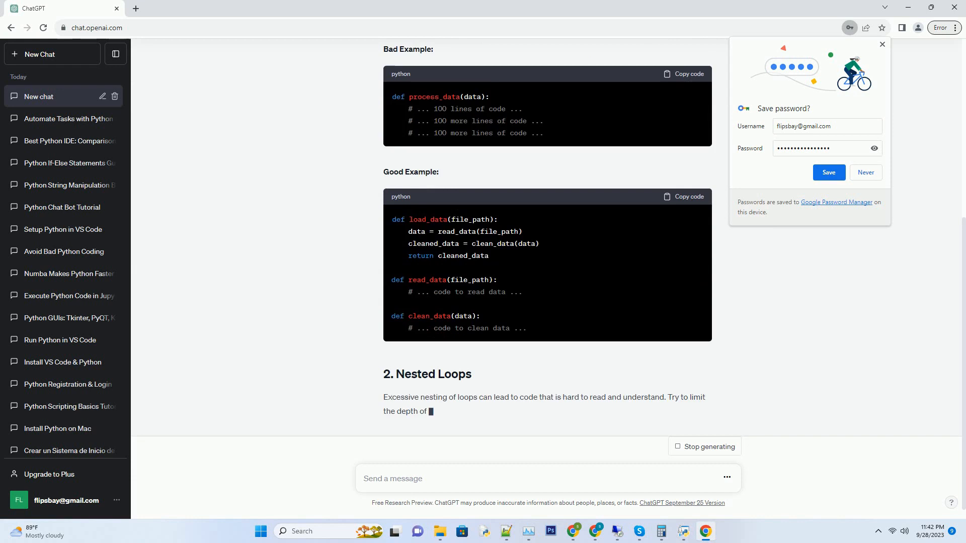
pyautogui.scroll(-3)
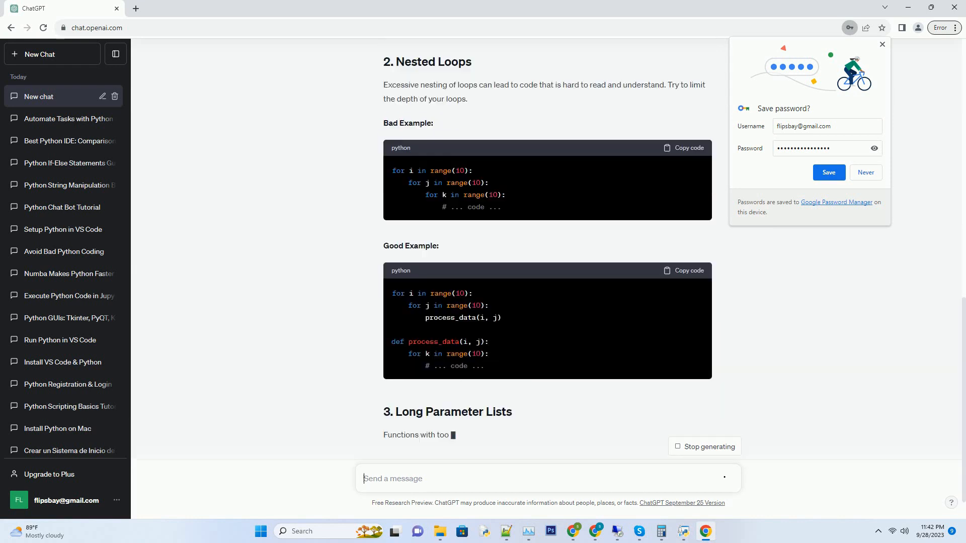
pyautogui.scroll(-3)
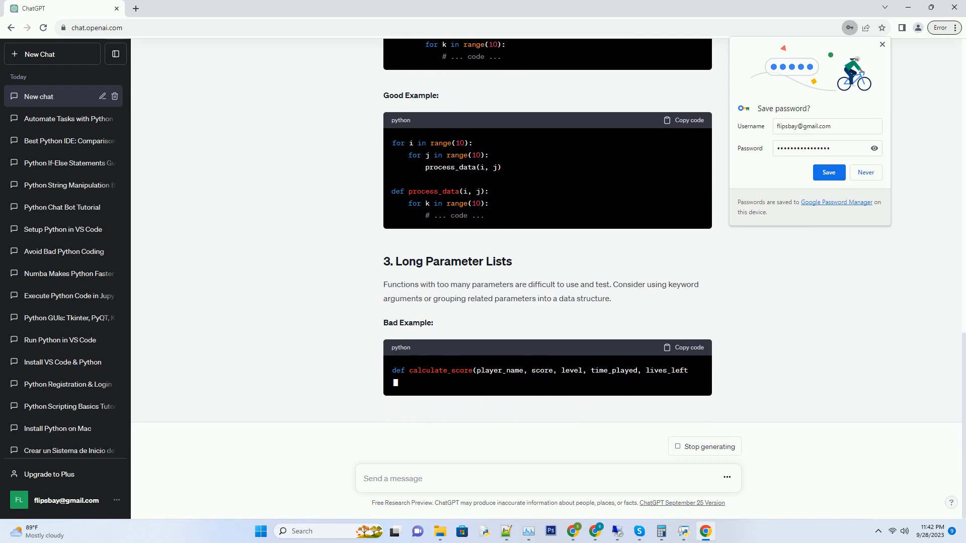
pyautogui.scroll(-3)
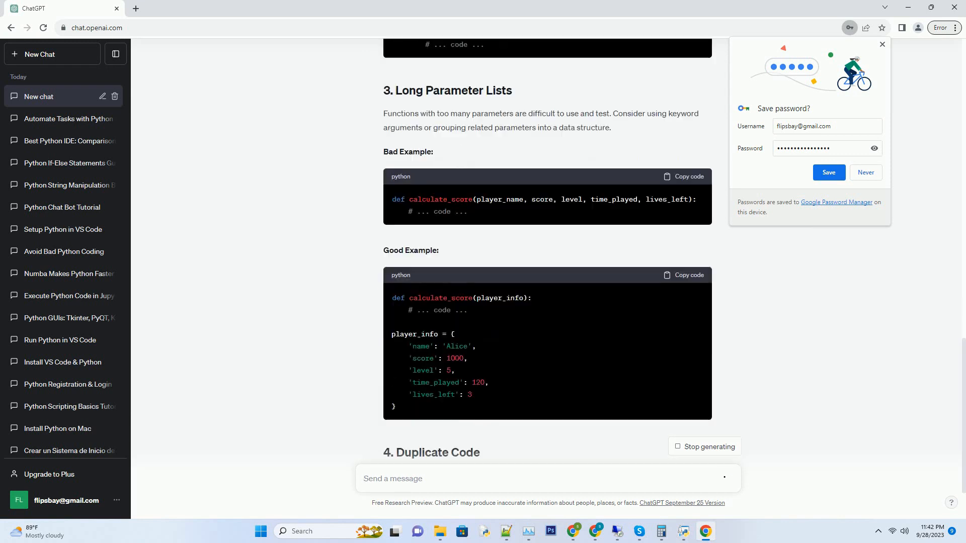
pyautogui.scroll(-3)
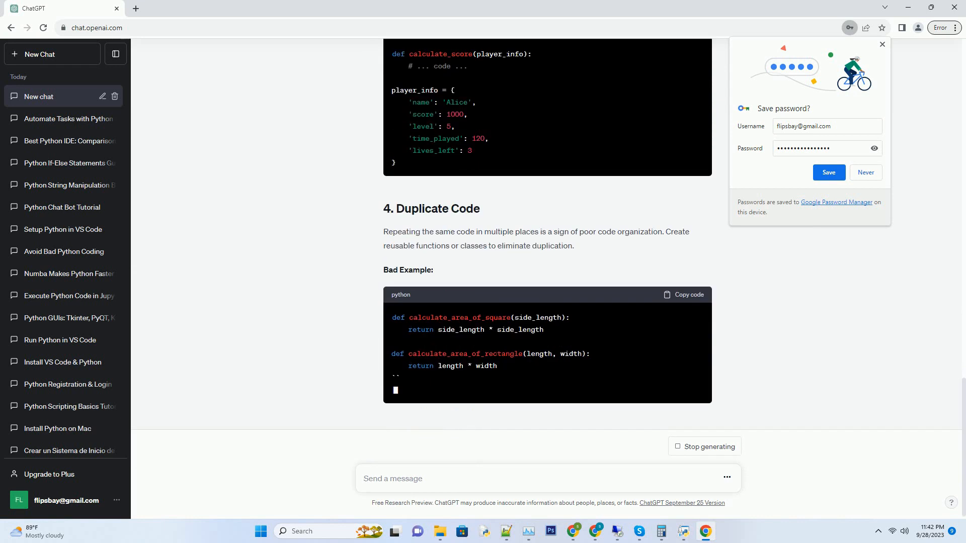
pyautogui.scroll(-3)
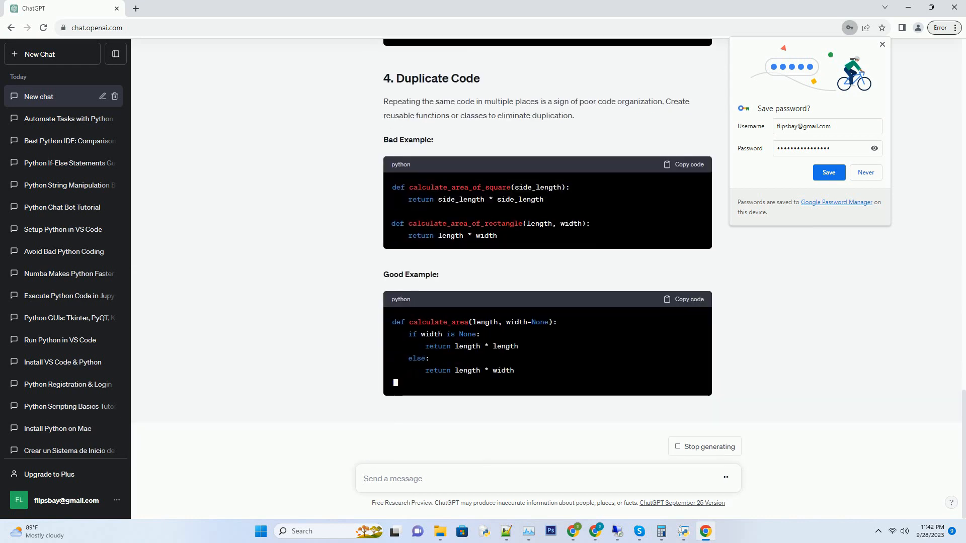
pyautogui.scroll(-3)
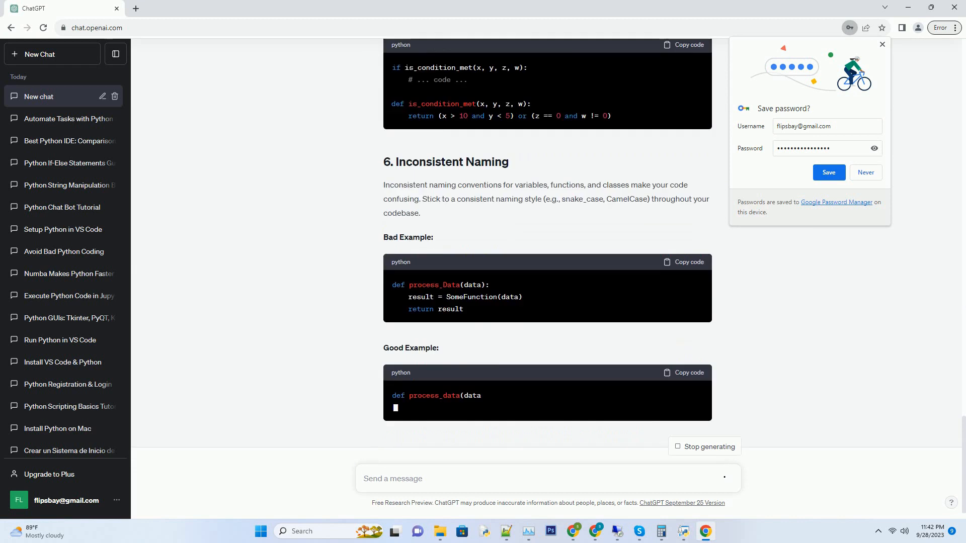
pyautogui.scroll(-3)
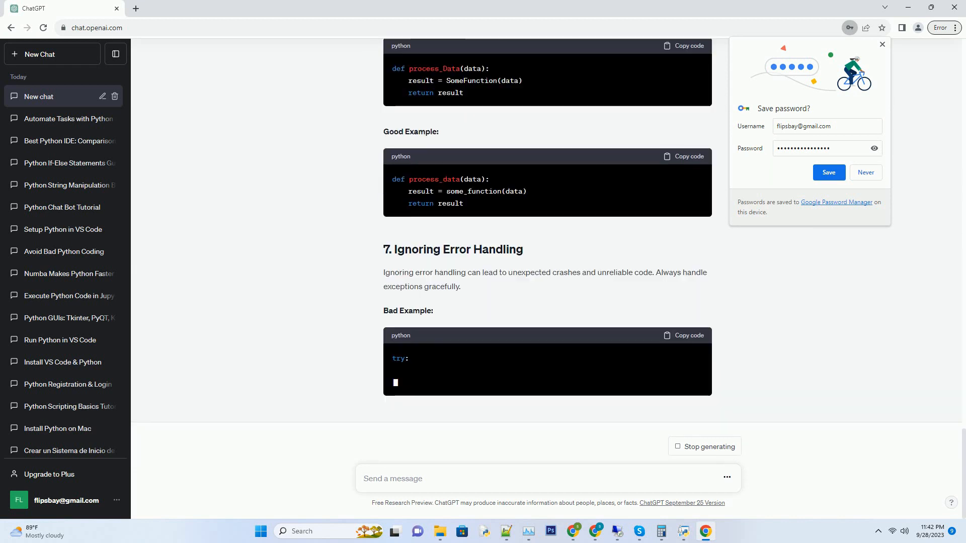